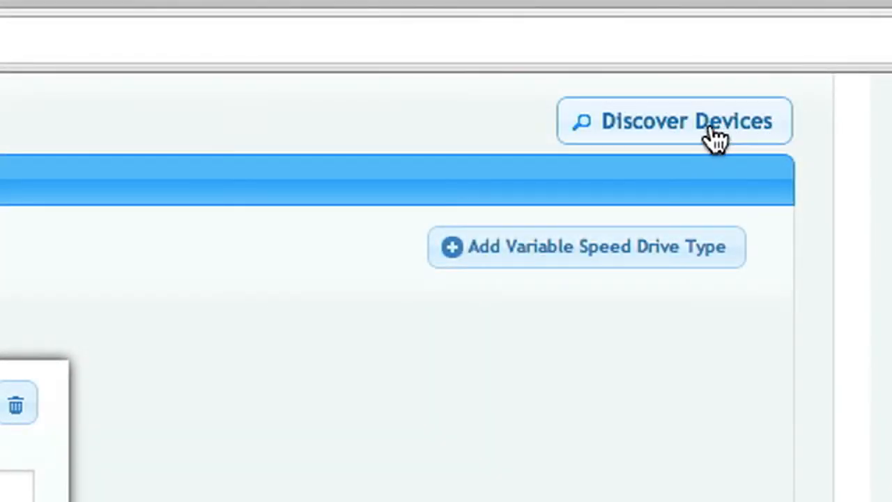
Step: Search the network for devices, then check damper 001-02's status showing a control board comms error
{"action": "left_click", "coordinate": [674, 120]}
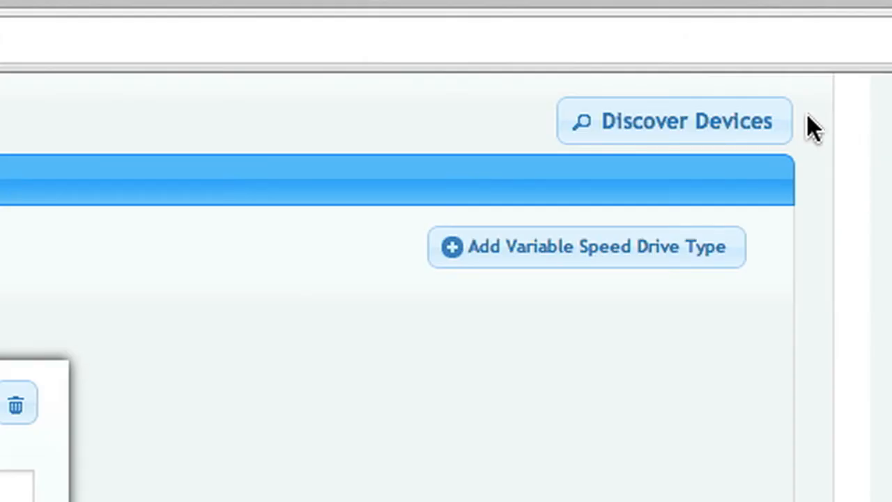
{"action": "left_click", "coordinate": [673, 120]}
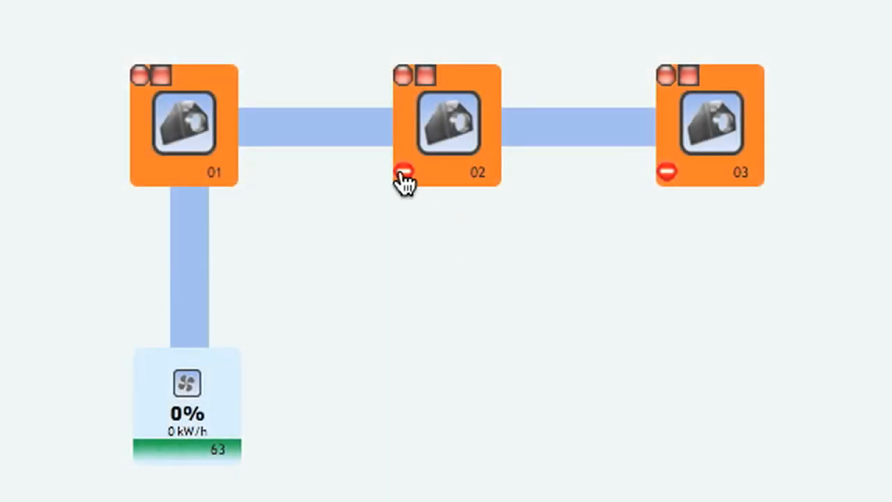
{"action": "left_click", "coordinate": [406, 173]}
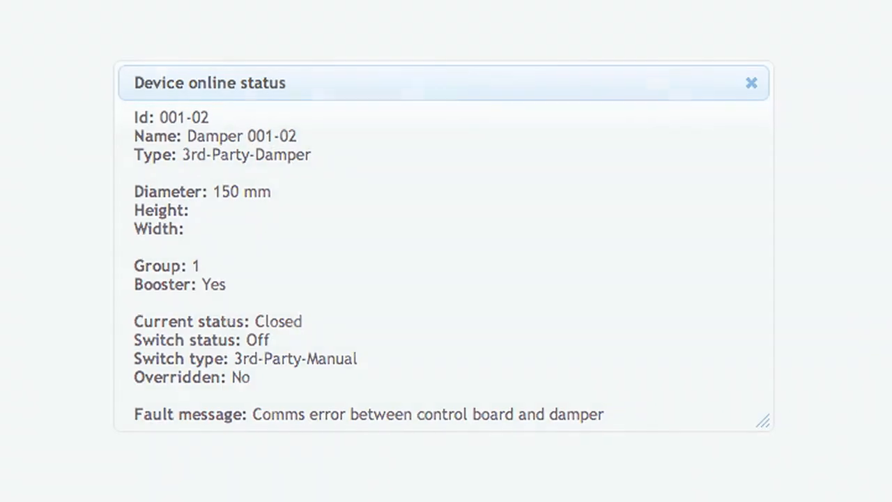
{"action": "left_click", "coordinate": [752, 83]}
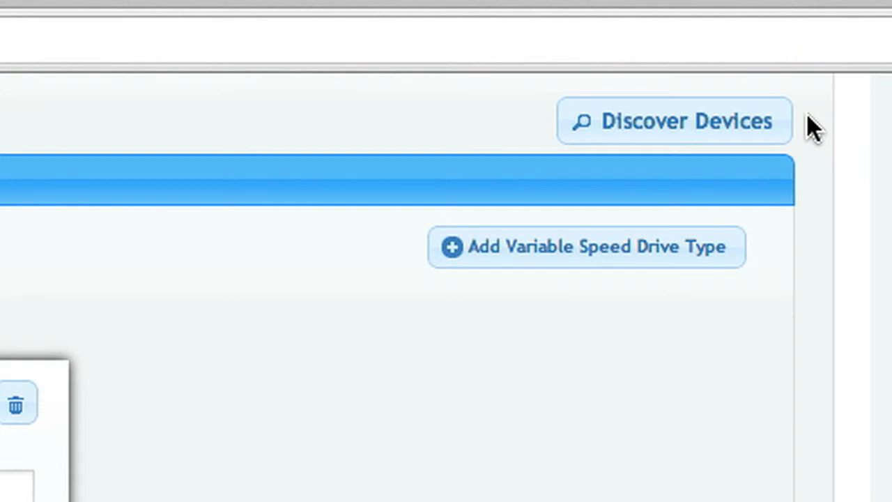